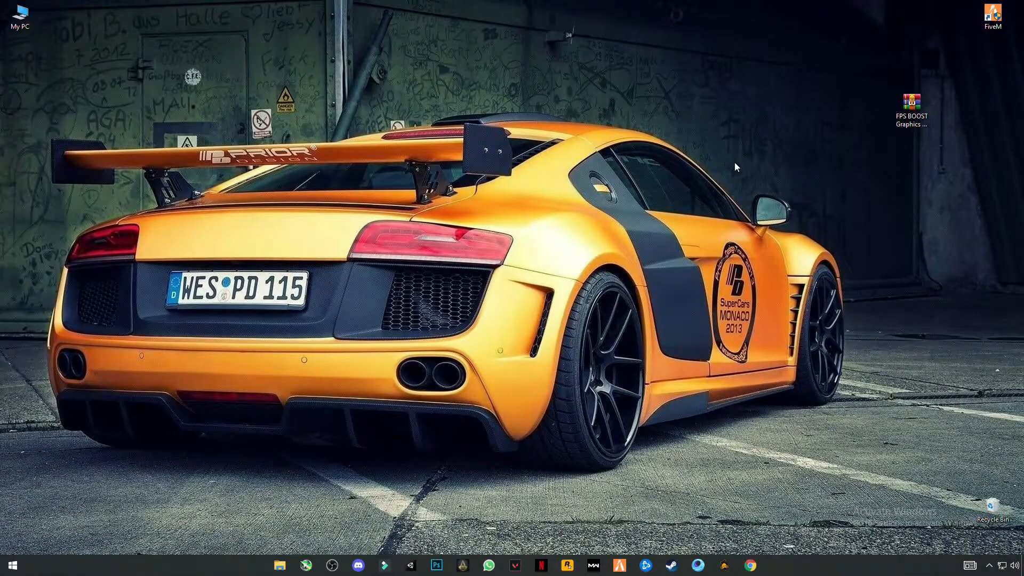
# Extract the FPS BOOST Graphics Pack archive here so its folder with citizen lands on the desktop
pyautogui.click(910, 104)
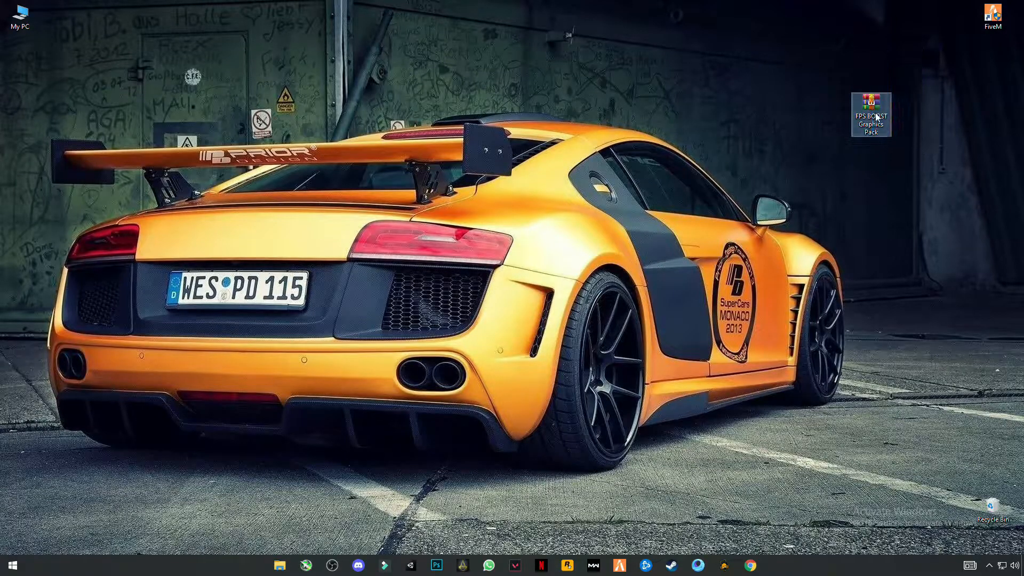
pyautogui.rightClick(870, 111)
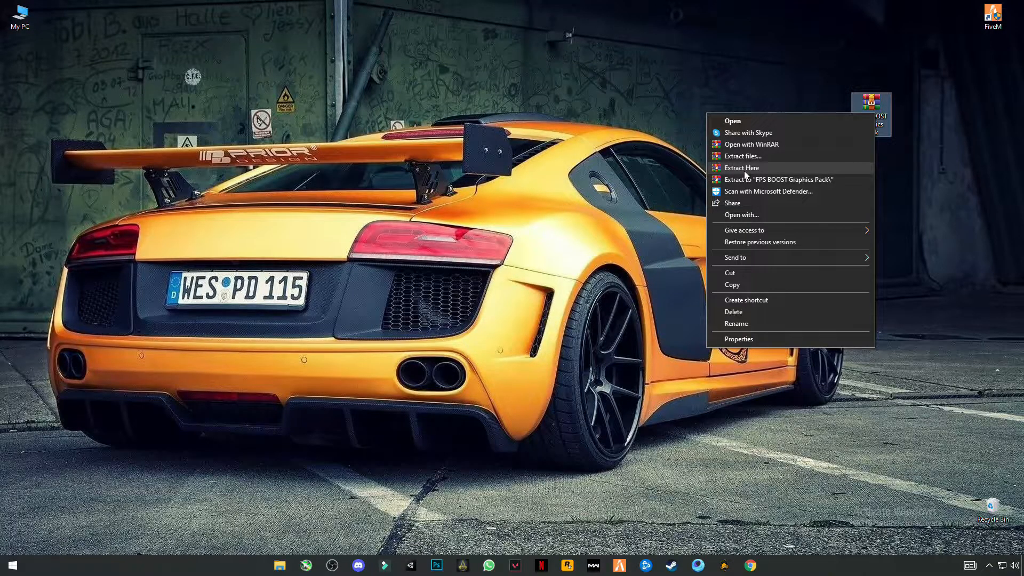
pyautogui.click(742, 167)
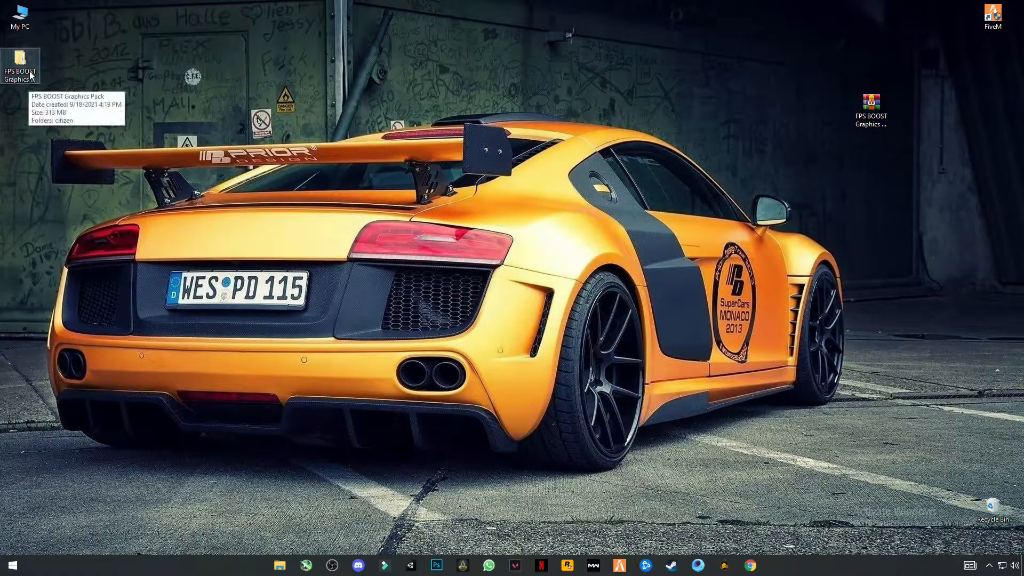
# Copy the citizen folder from inside the extracted FPS BOOST Graphics Pack folder
pyautogui.doubleClick(20, 62)
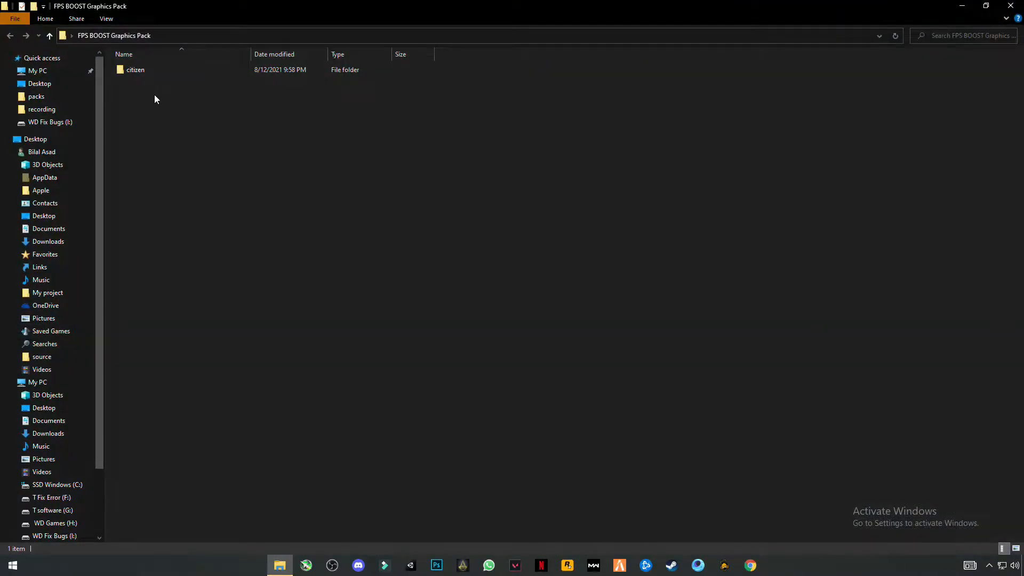
pyautogui.rightClick(135, 70)
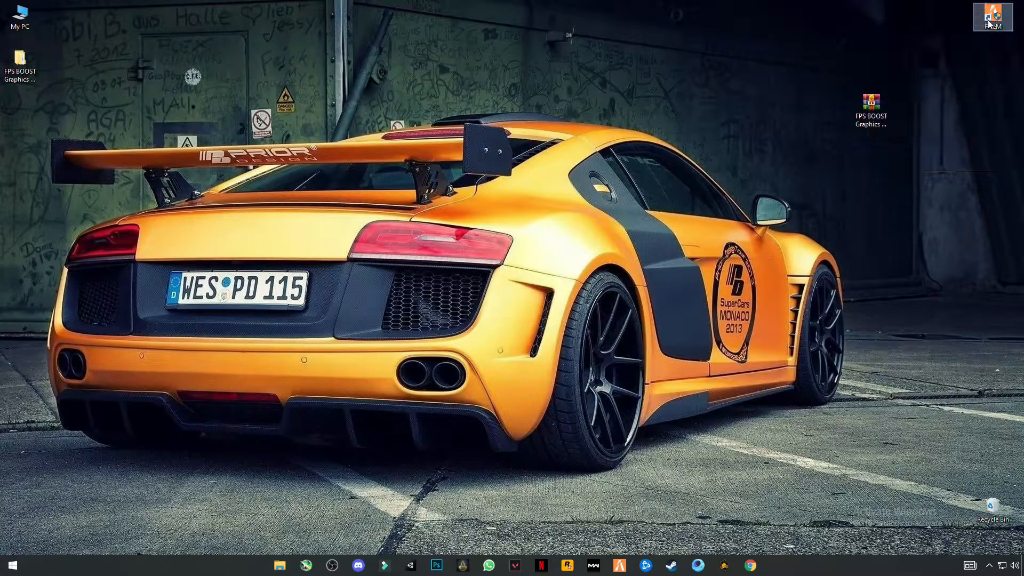
# Go to the FiveM shortcut's file location and enter the FiveM Application Data folder
pyautogui.rightClick(992, 18)
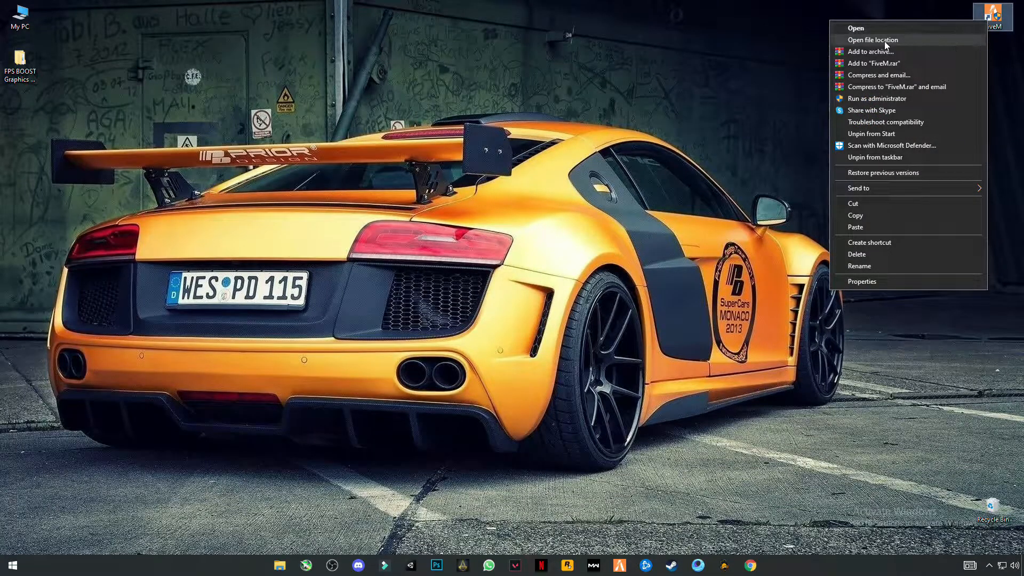
pyautogui.moveTo(885, 48)
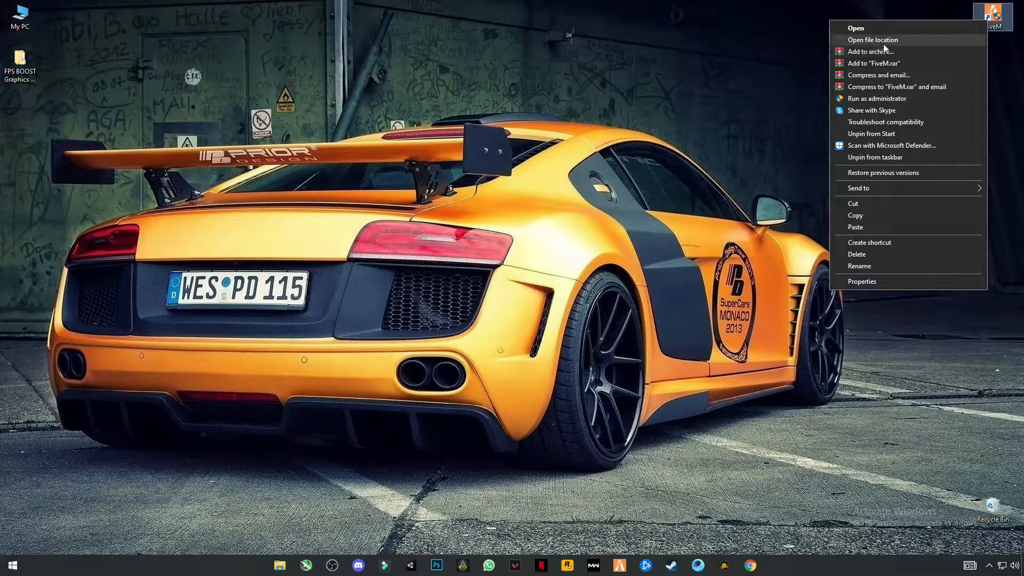
pyautogui.click(872, 40)
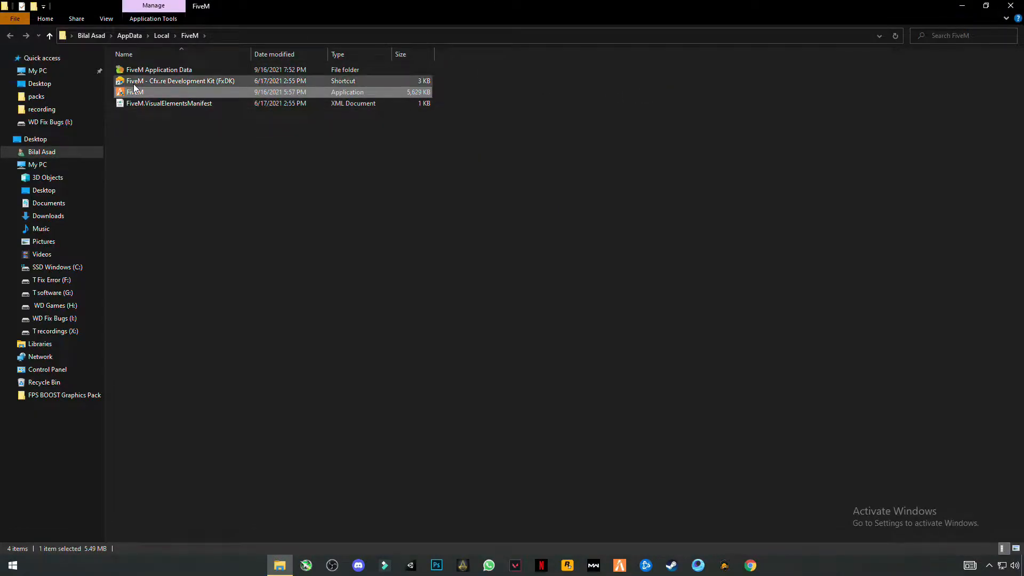
pyautogui.moveTo(159, 70)
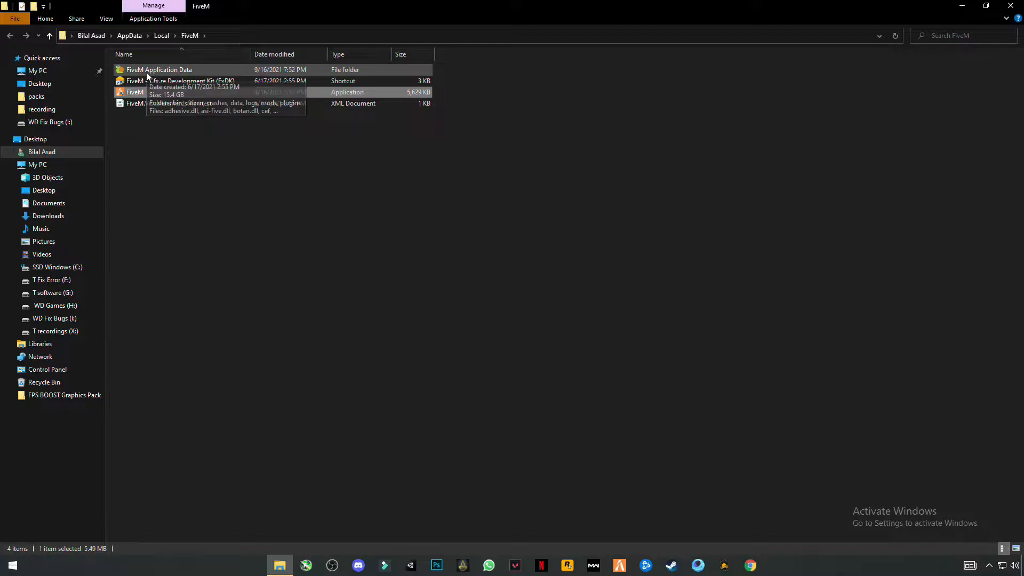
pyautogui.doubleClick(159, 71)
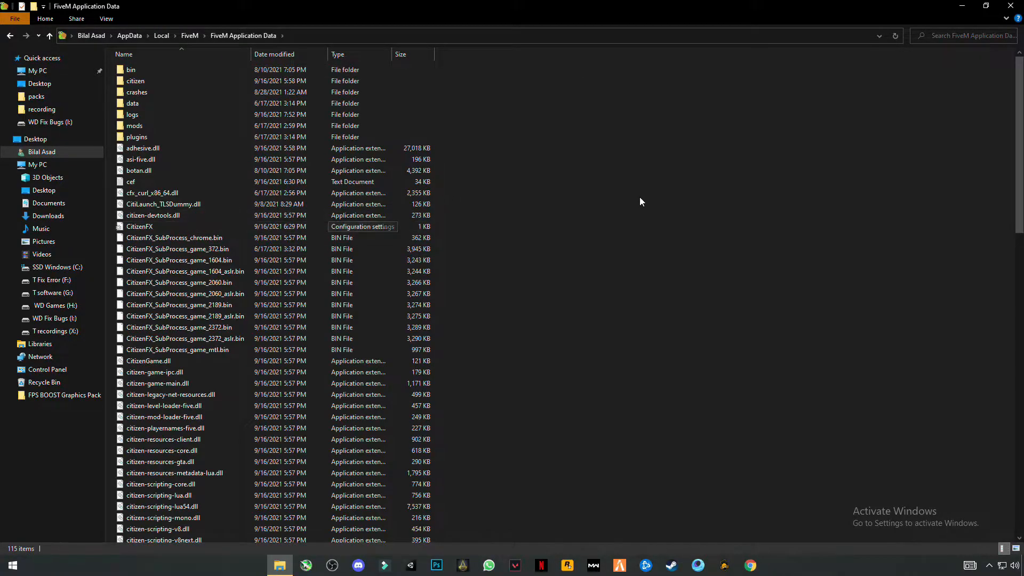
# Paste citizen into FiveM Application Data, replacing the existing files, and close the window
pyautogui.rightClick(640, 202)
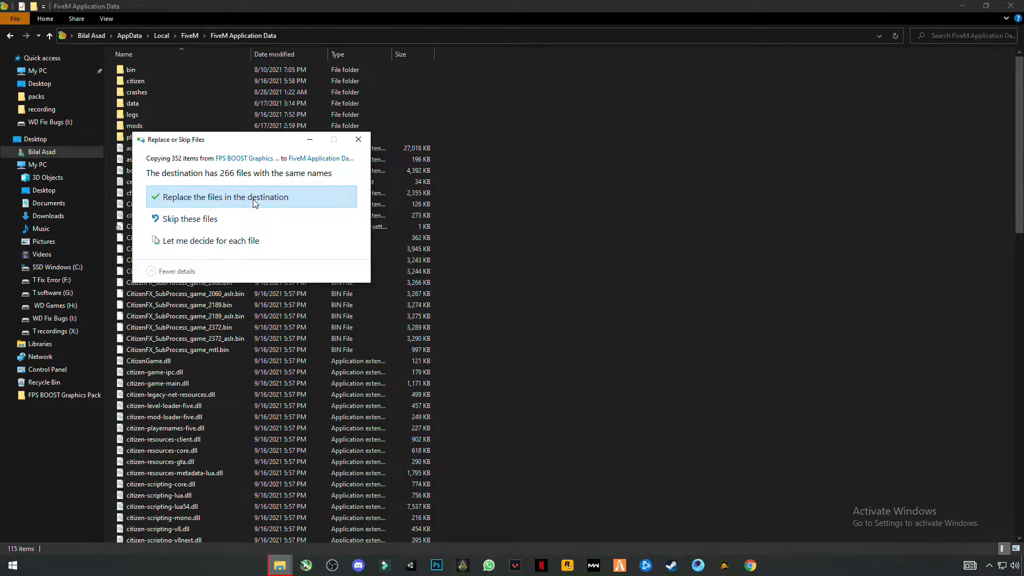
pyautogui.click(224, 197)
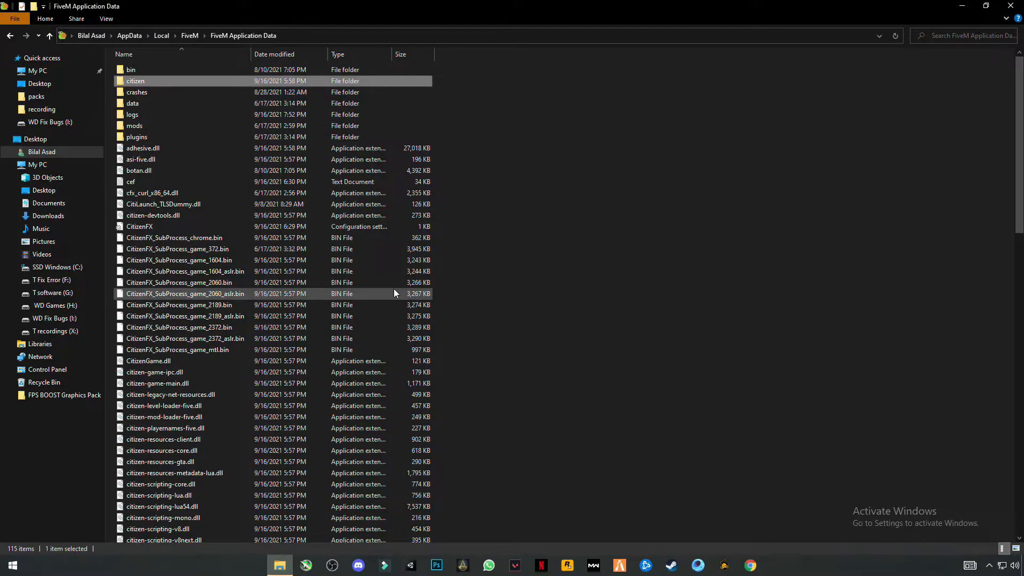
pyautogui.click(961, 6)
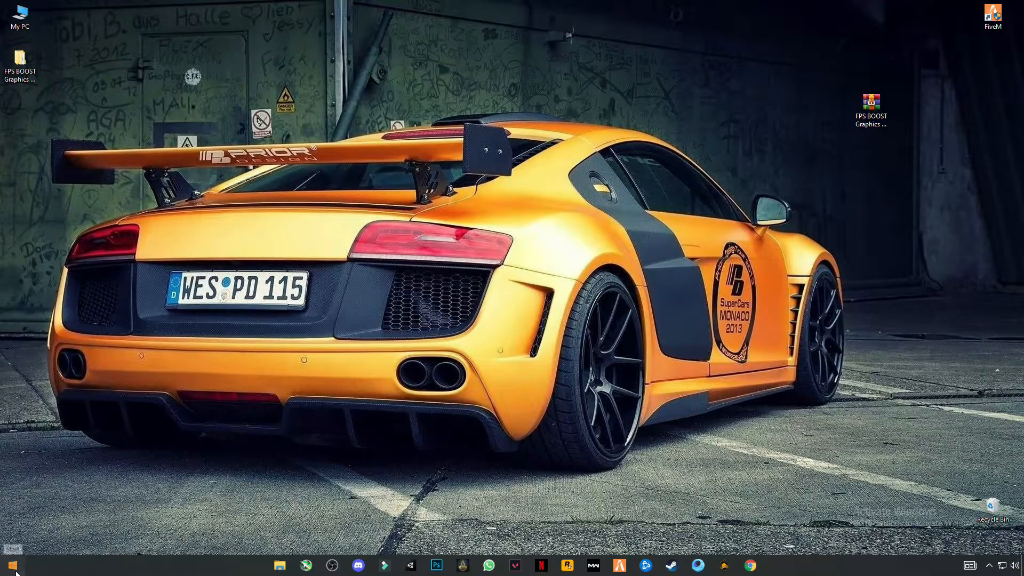
pyautogui.click(10, 565)
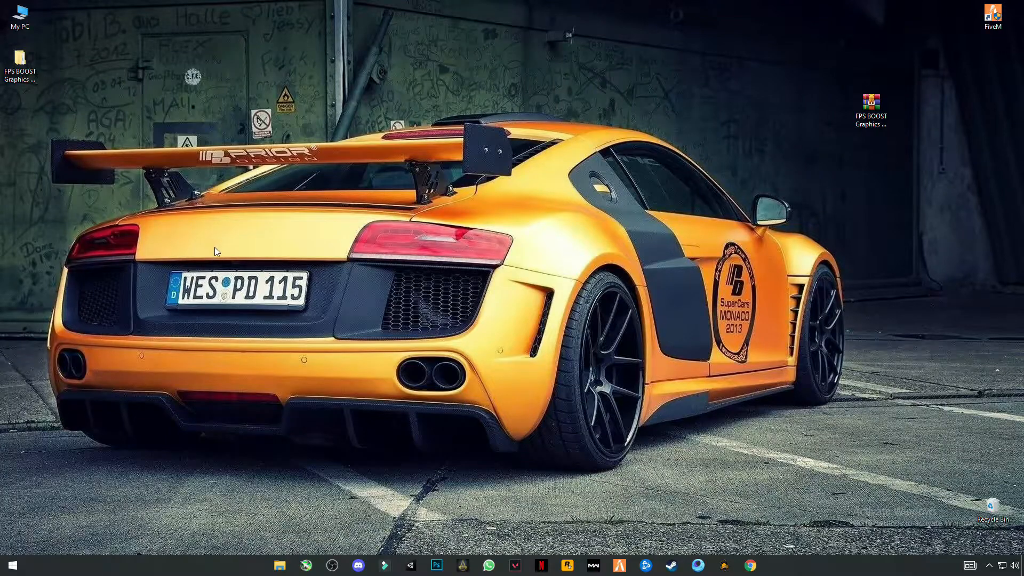
pyautogui.moveTo(289, 50)
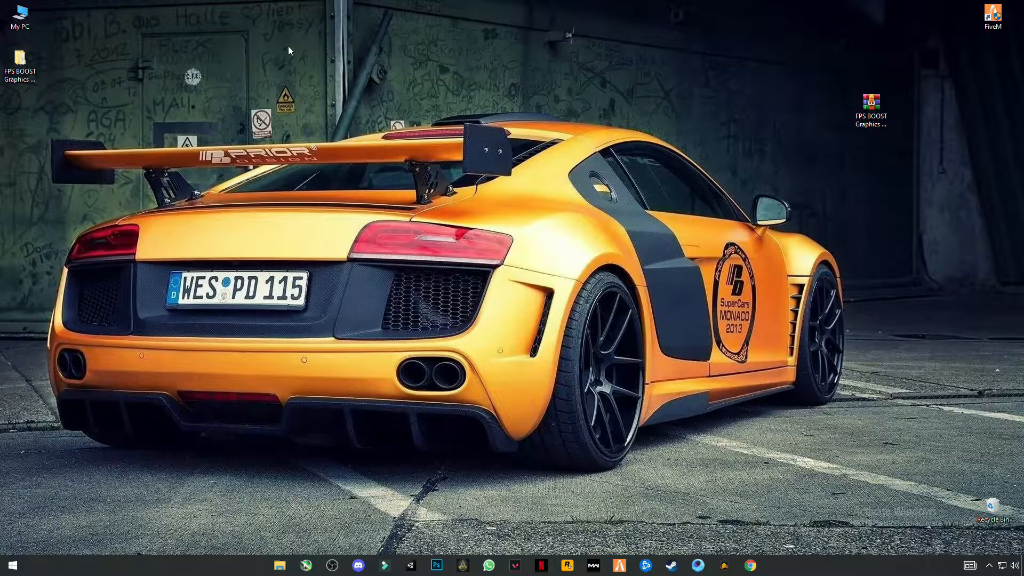